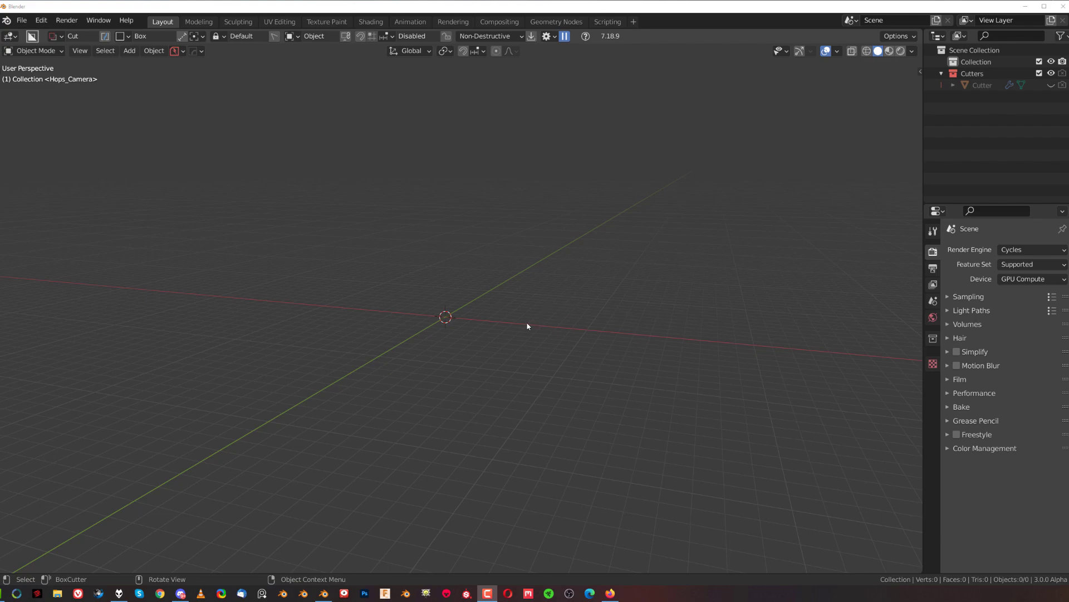
mouse_move(538, 333)
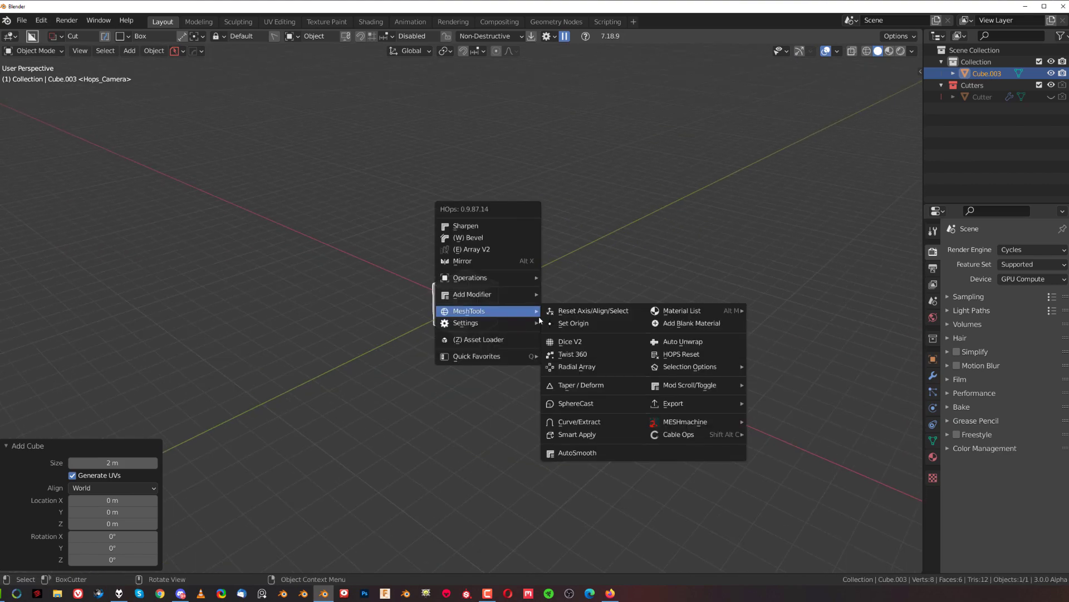
- Radially array the cube from HardOps MeshTools into a ring of eight cubes and confirm
click(576, 367)
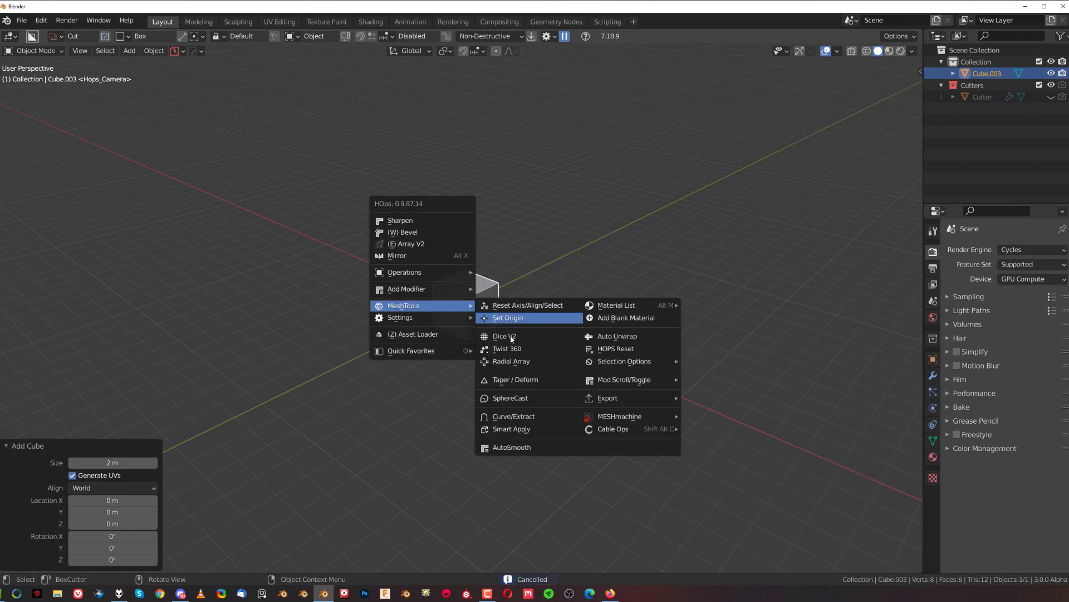
click(511, 361)
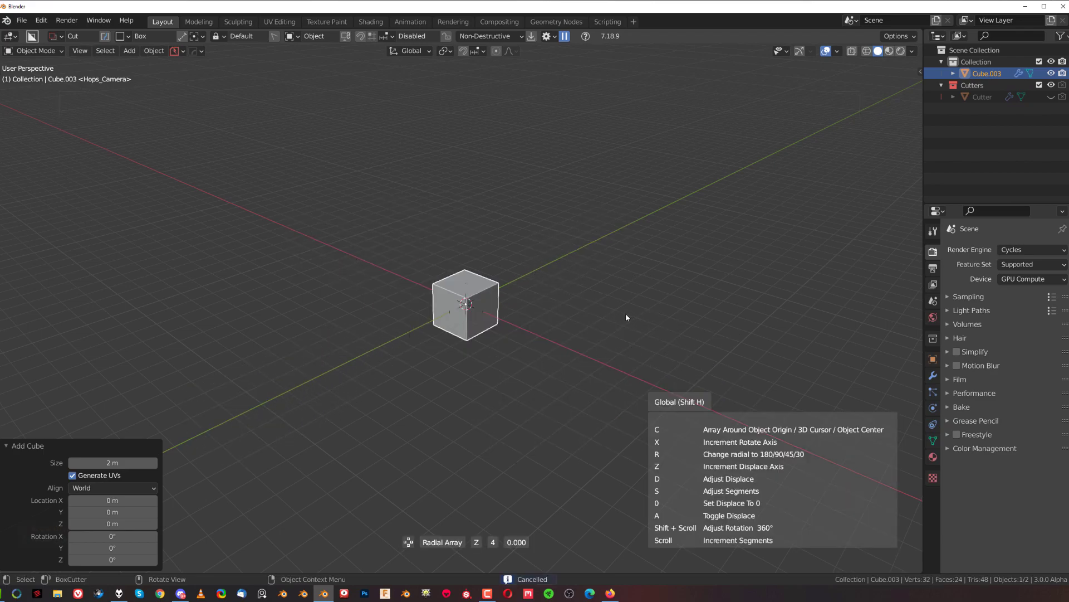
scroll(up, 3)
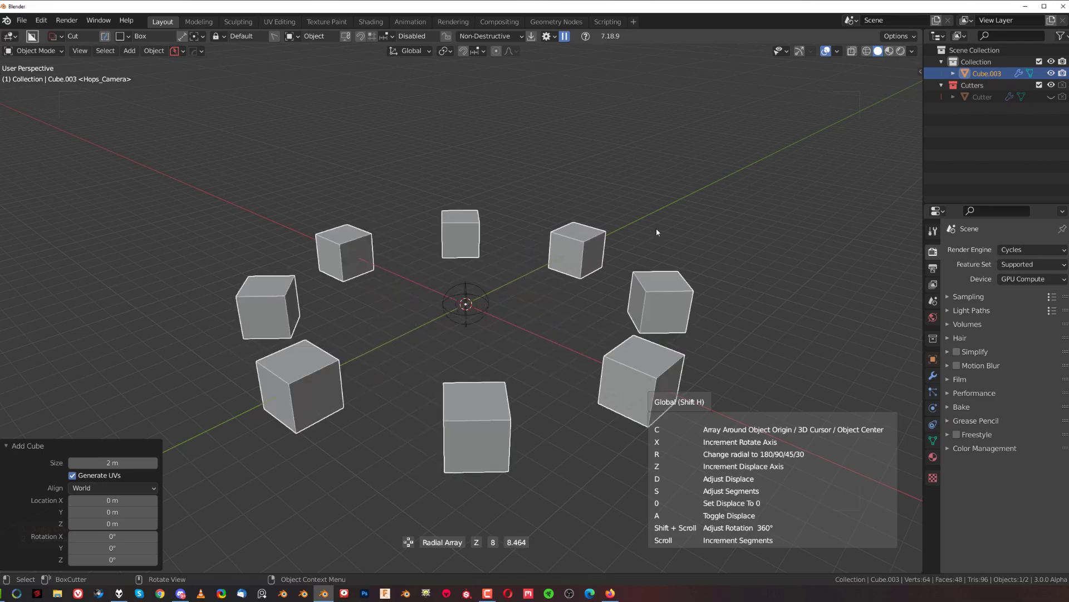
key(Escape)
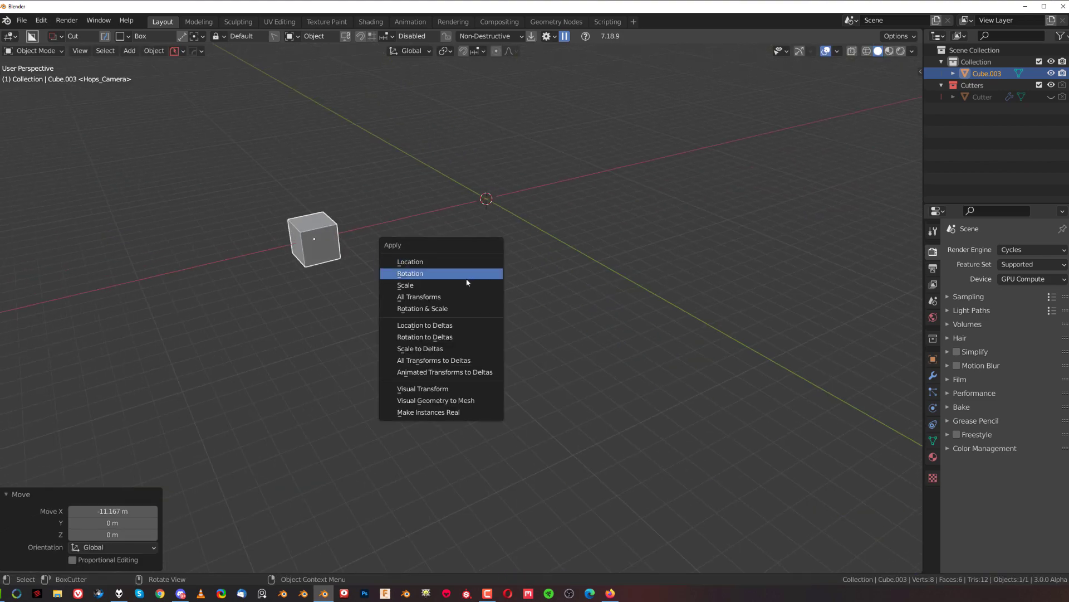
- Apply the offset cube's location and start a HardOps Radial Array of it
click(410, 261)
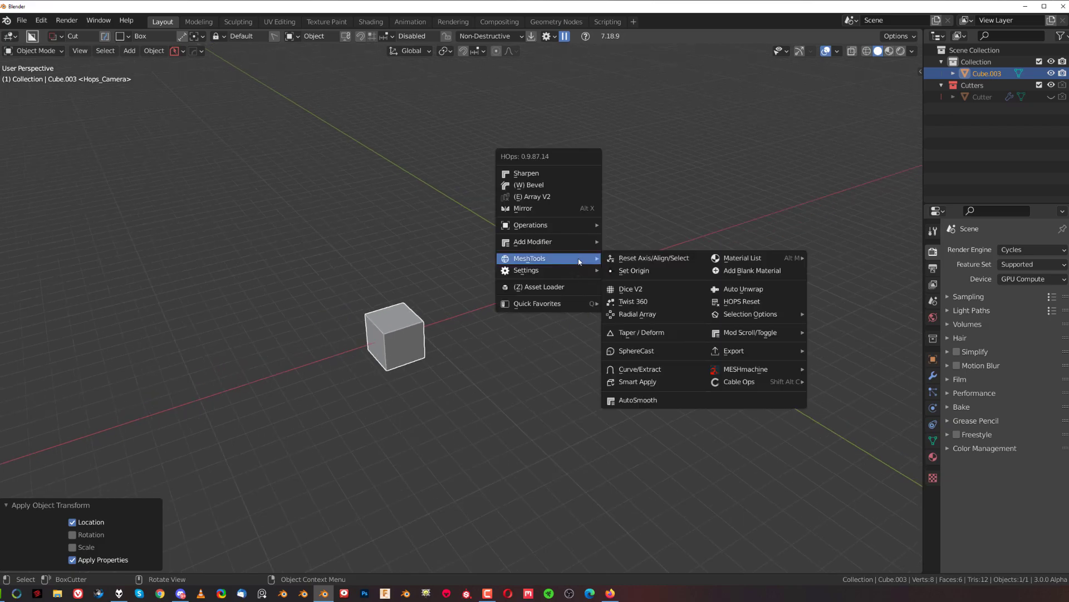
mouse_move(637, 314)
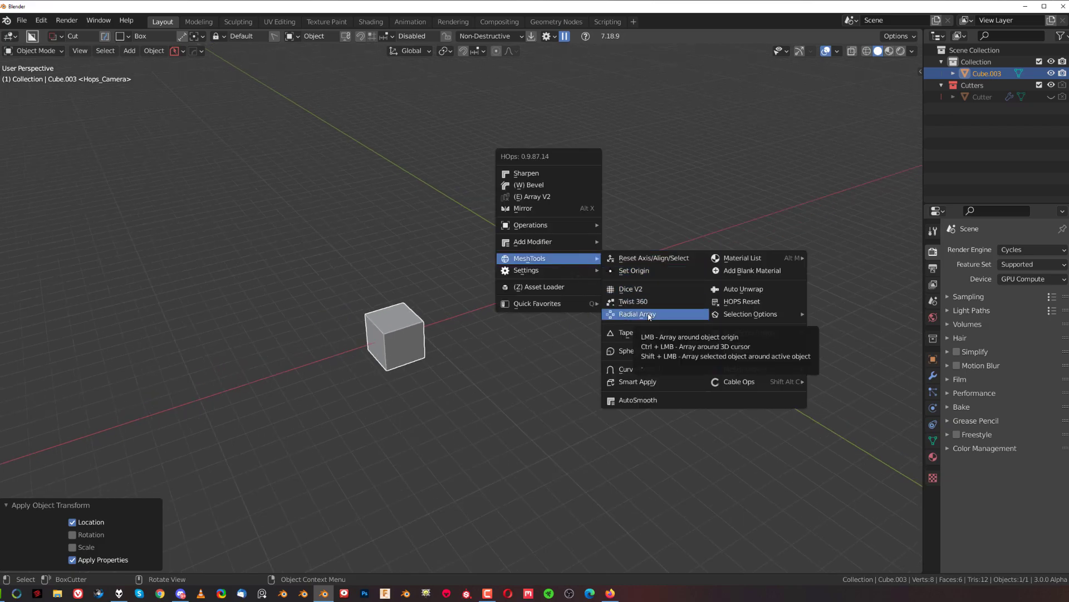
click(637, 314)
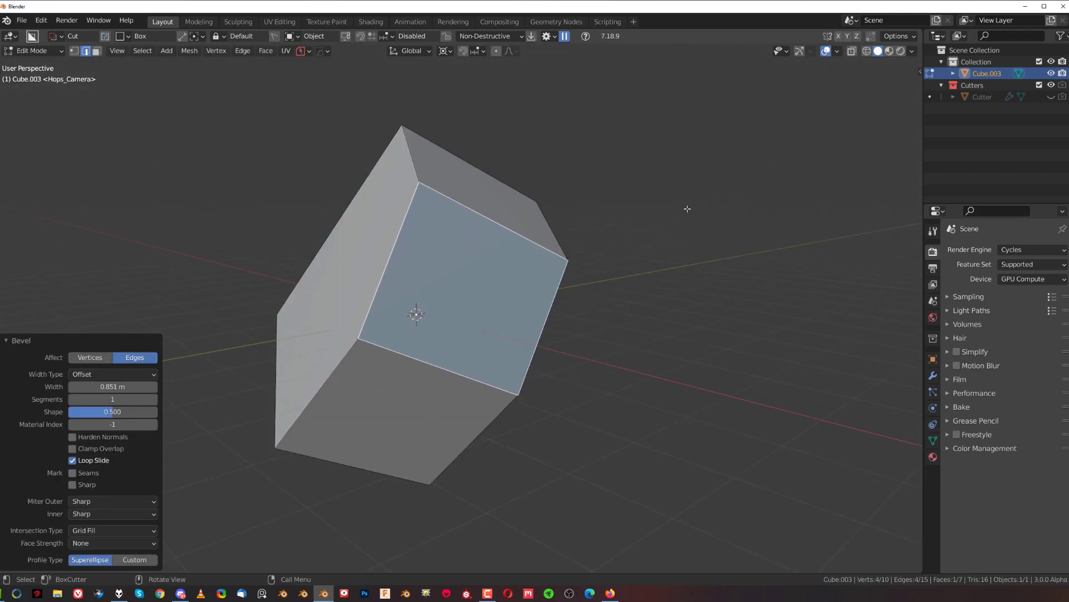
- Bevel and cut the cube in Edit Mode, then start radially arraying the slot cutter
key(Tab)
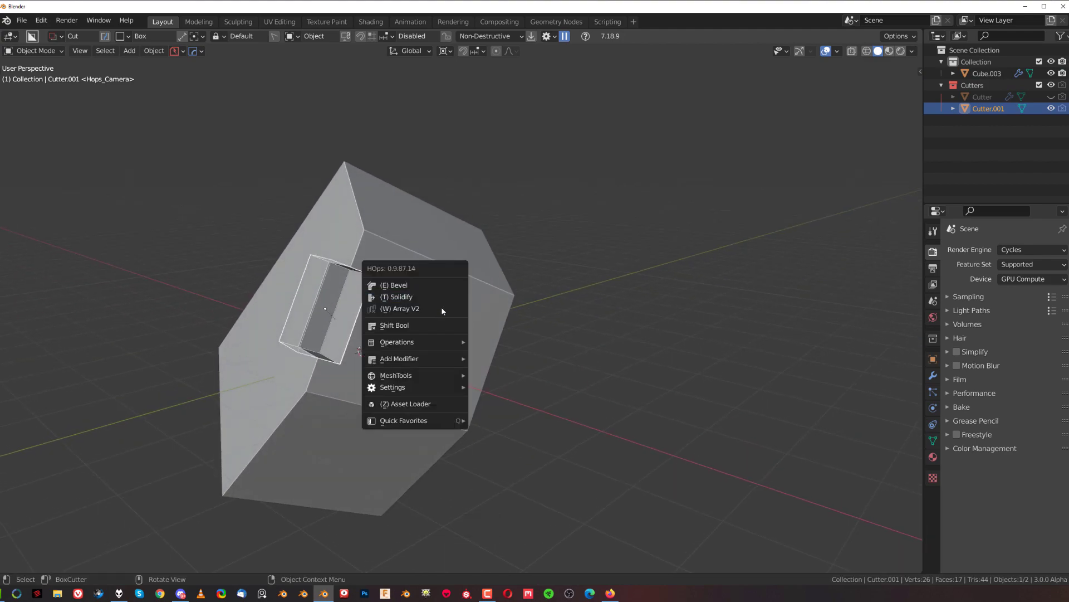
mouse_move(414, 376)
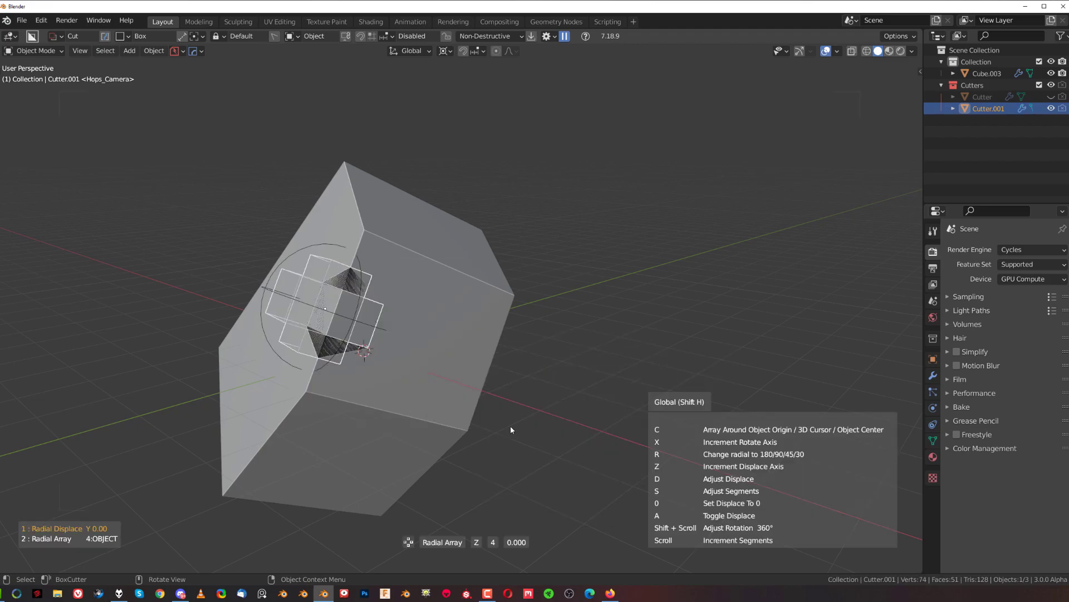
mouse_move(743, 347)
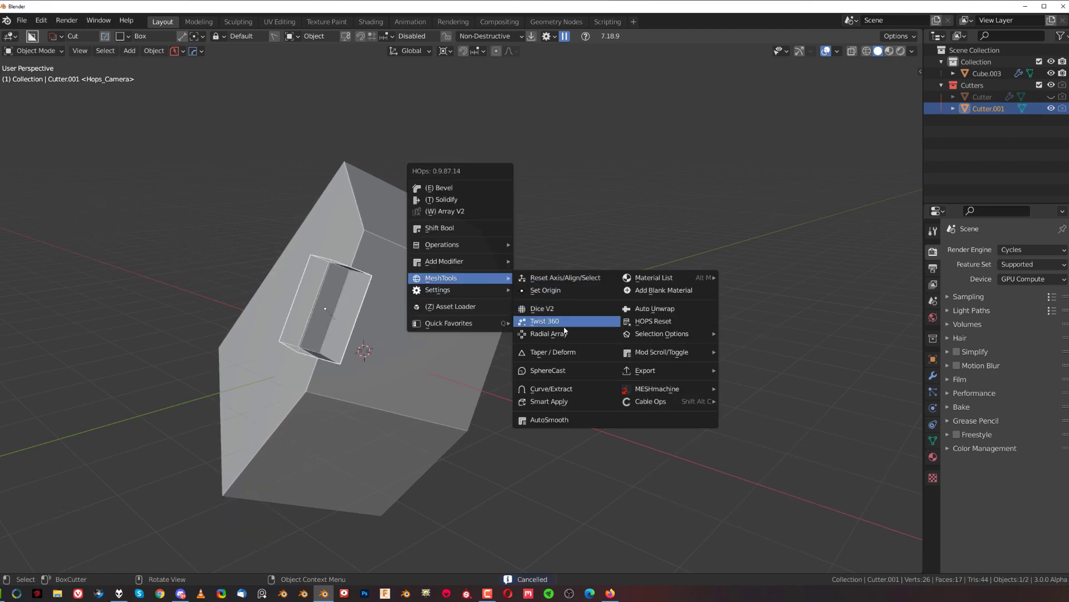
click(548, 333)
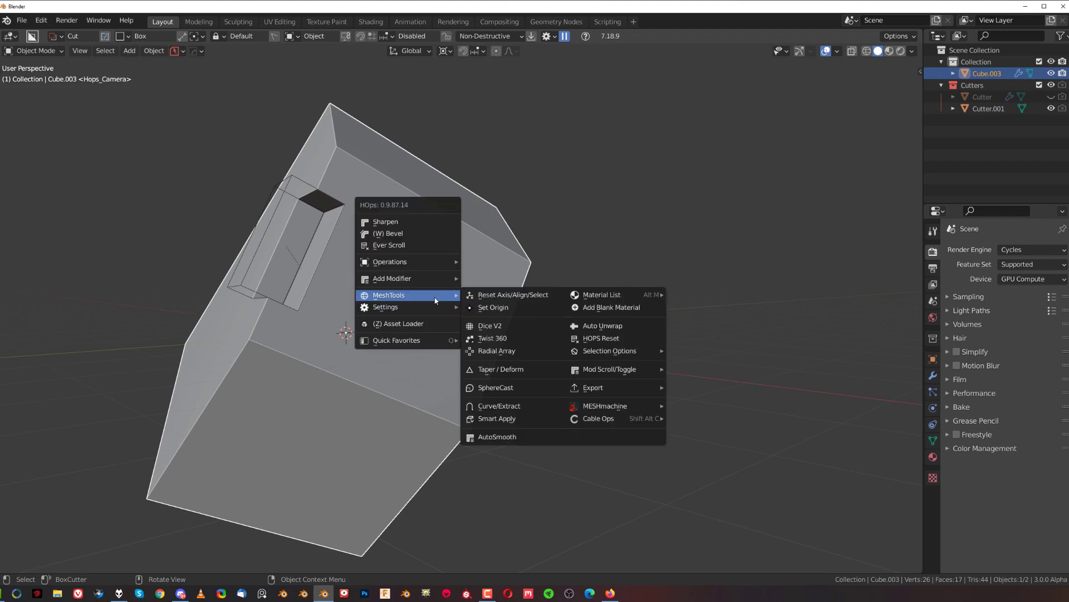
mouse_move(407, 301)
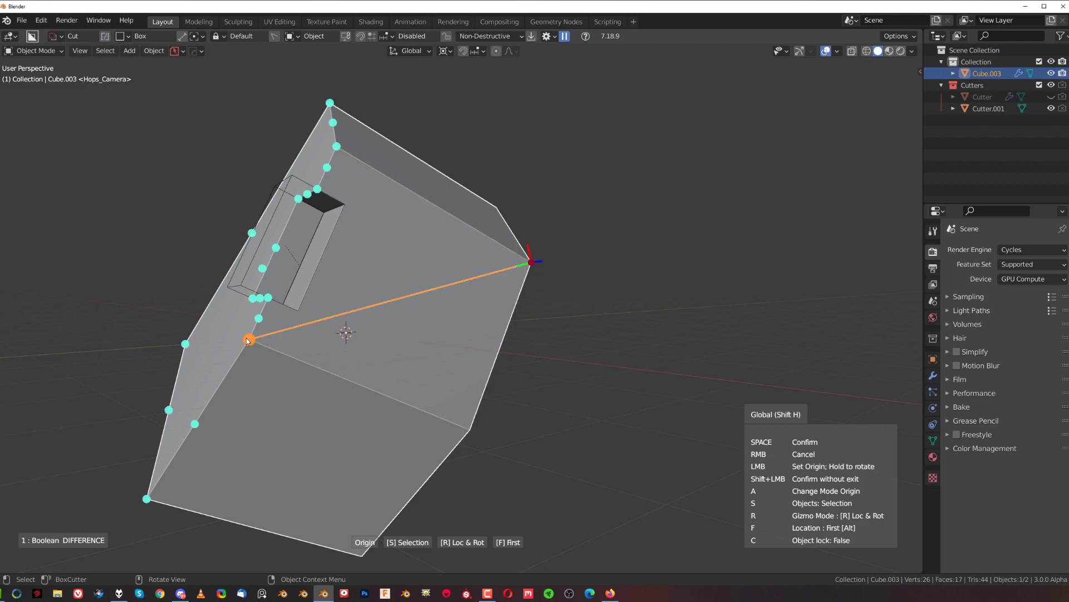
- Confirm the block's origin placed at the center of its slotted face
key(f)
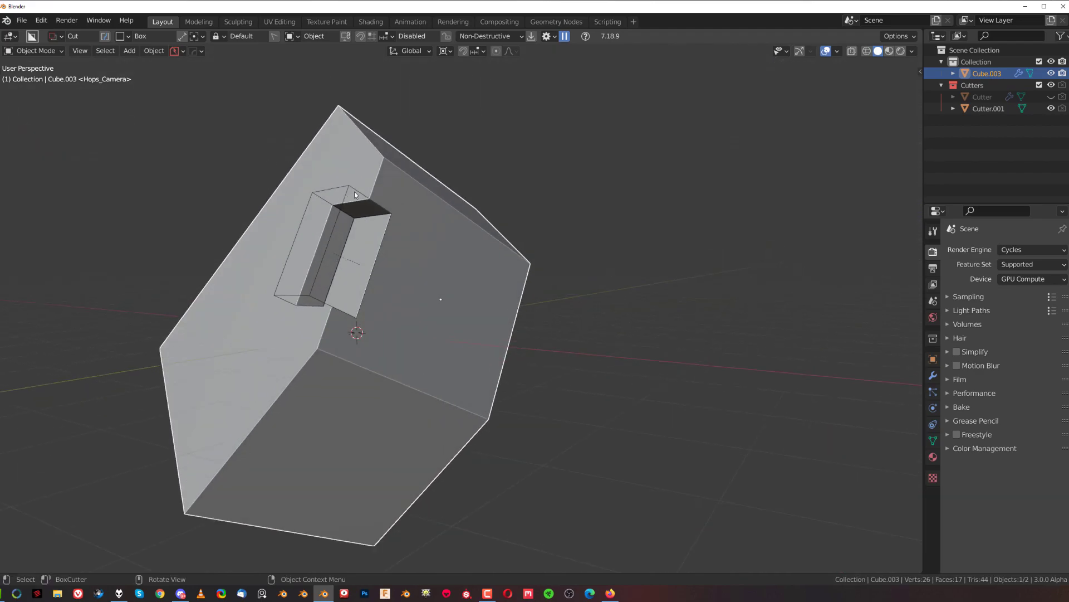
click(988, 108)
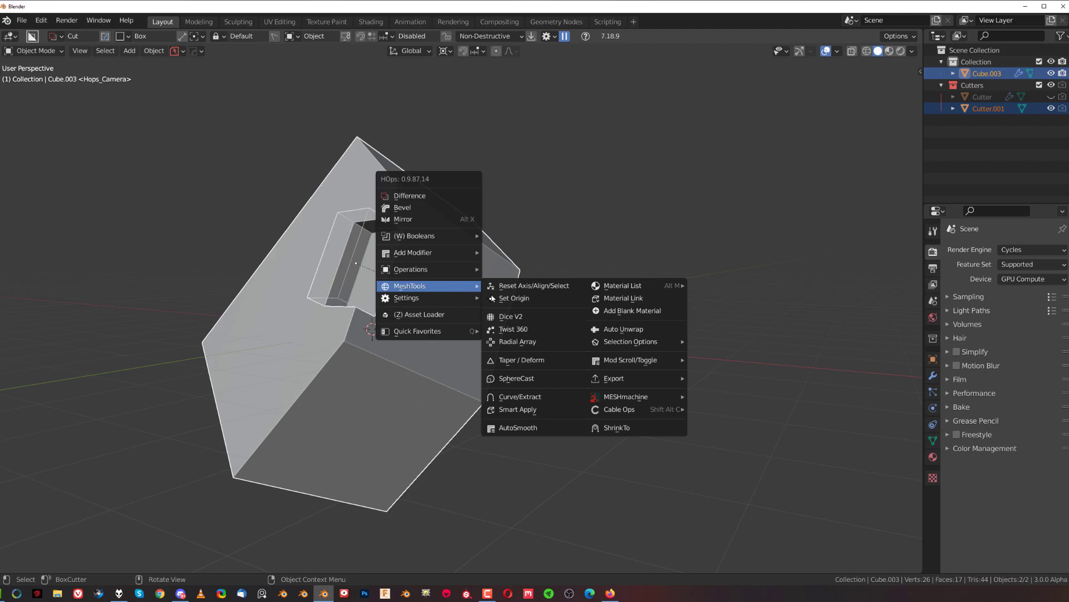
mouse_move(518, 341)
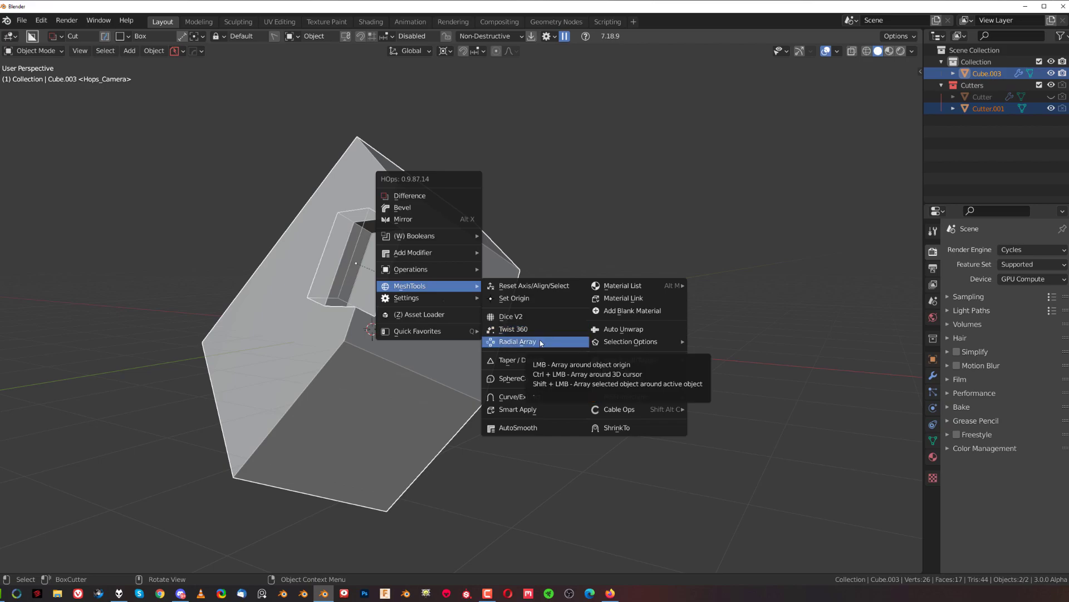
click(518, 341)
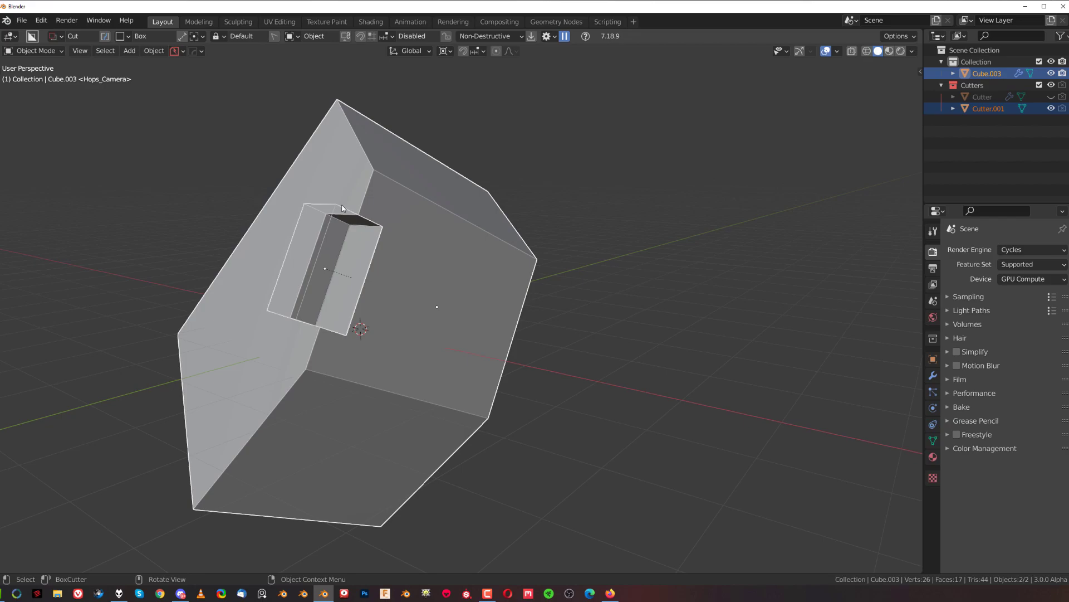
mouse_move(449, 244)
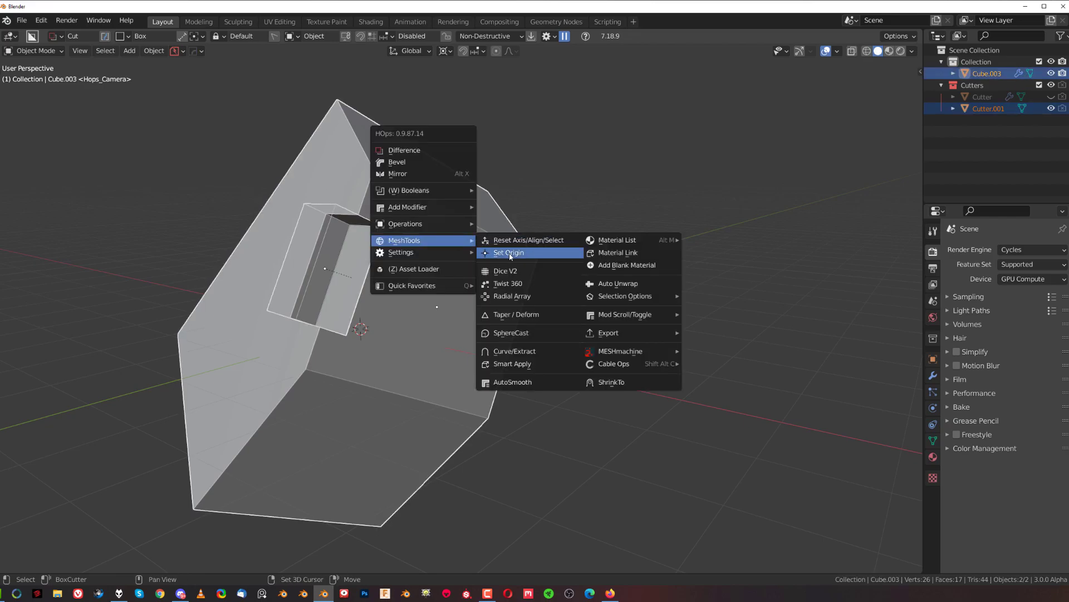
- Copy the origin's transform, then reset the block's origin to its geometry
click(509, 253)
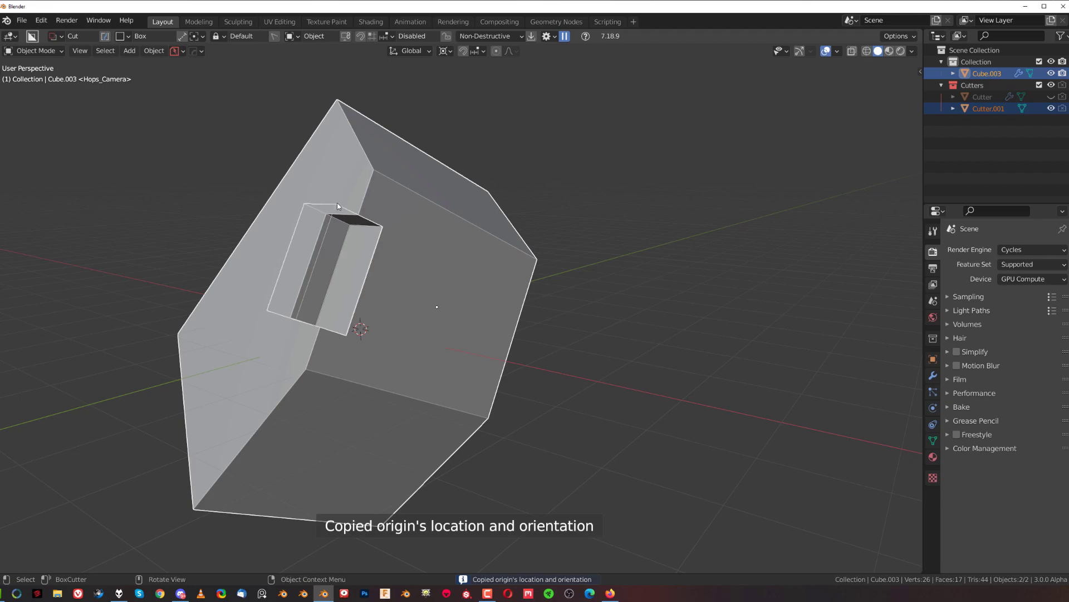
mouse_move(324, 236)
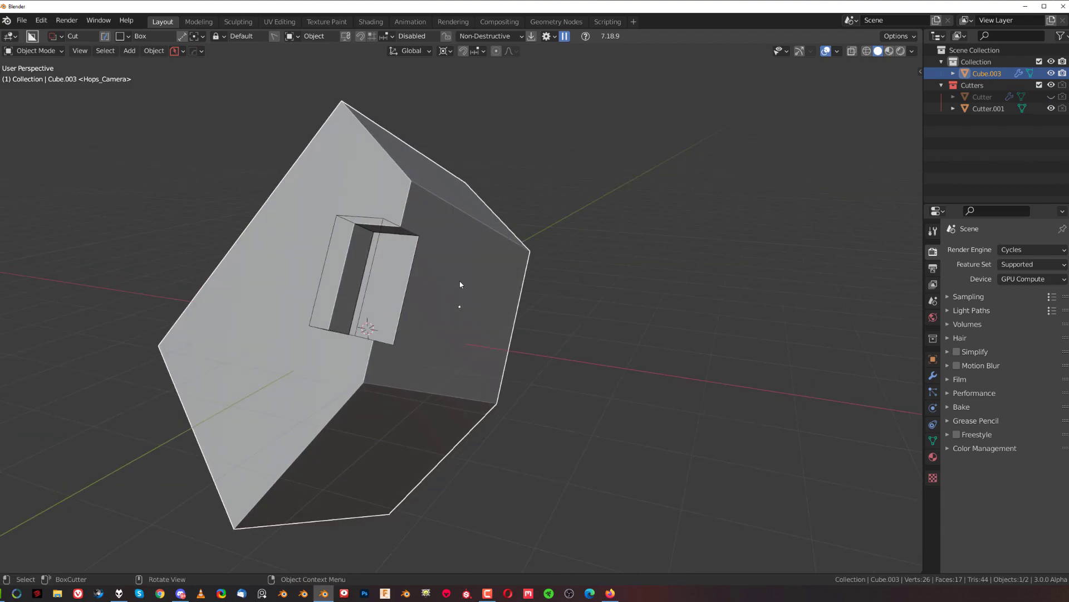
mouse_move(469, 291)
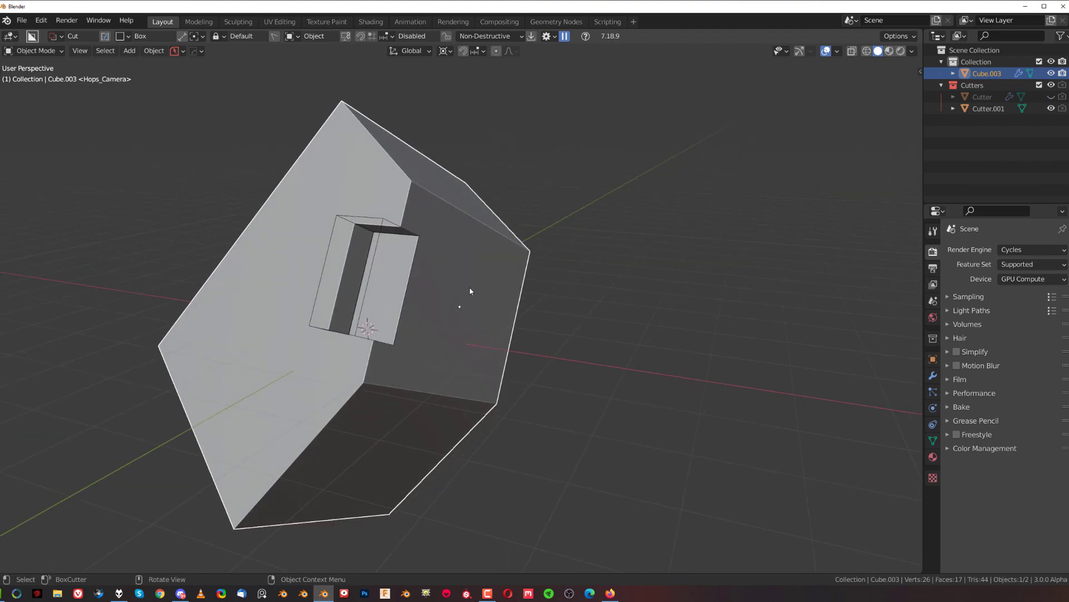
mouse_move(500, 301)
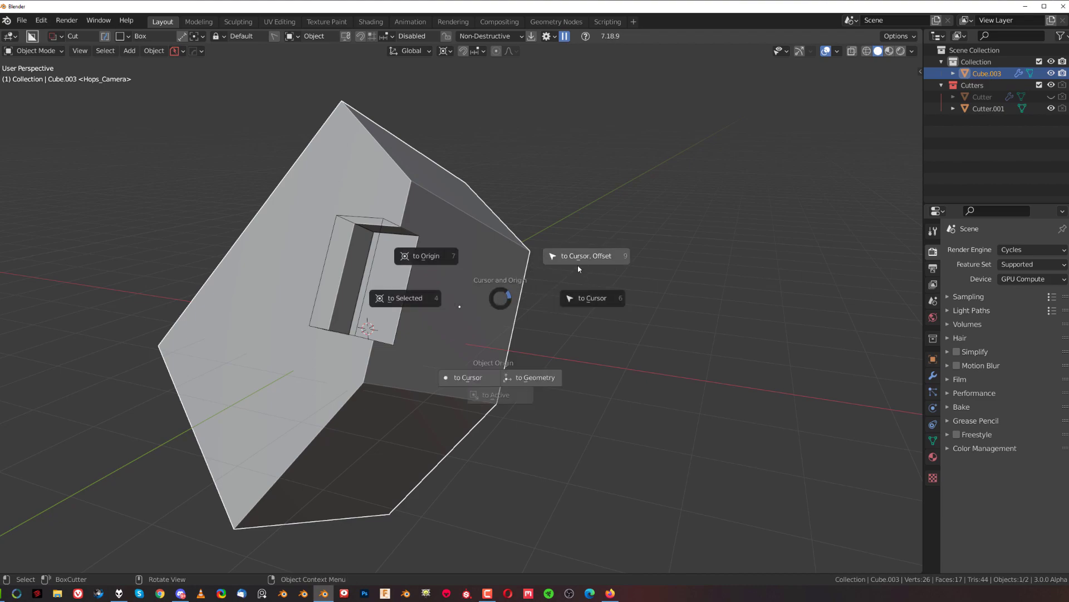
click(536, 378)
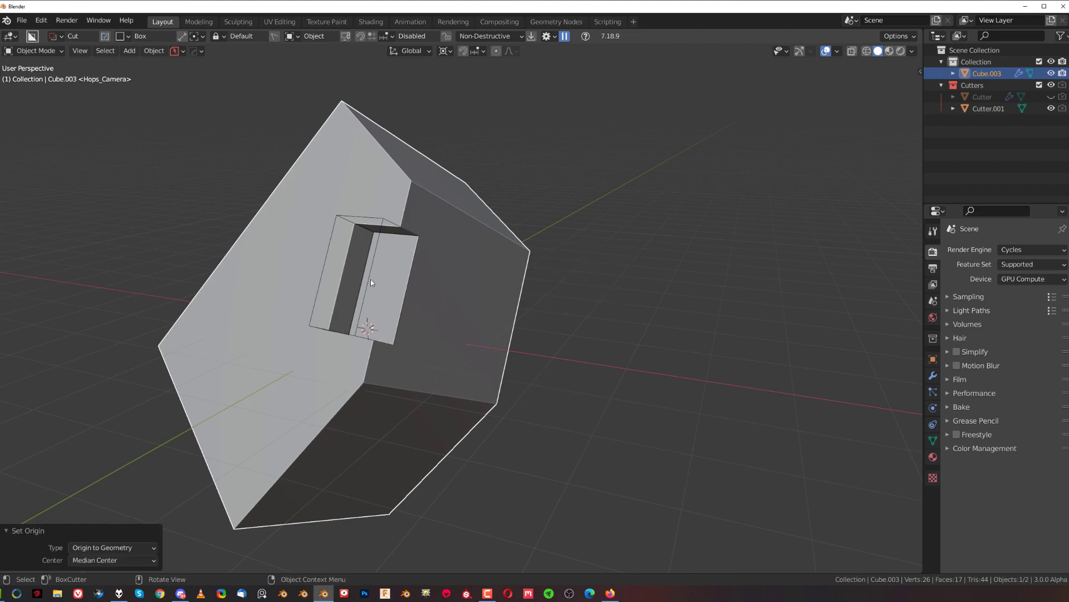
click(988, 108)
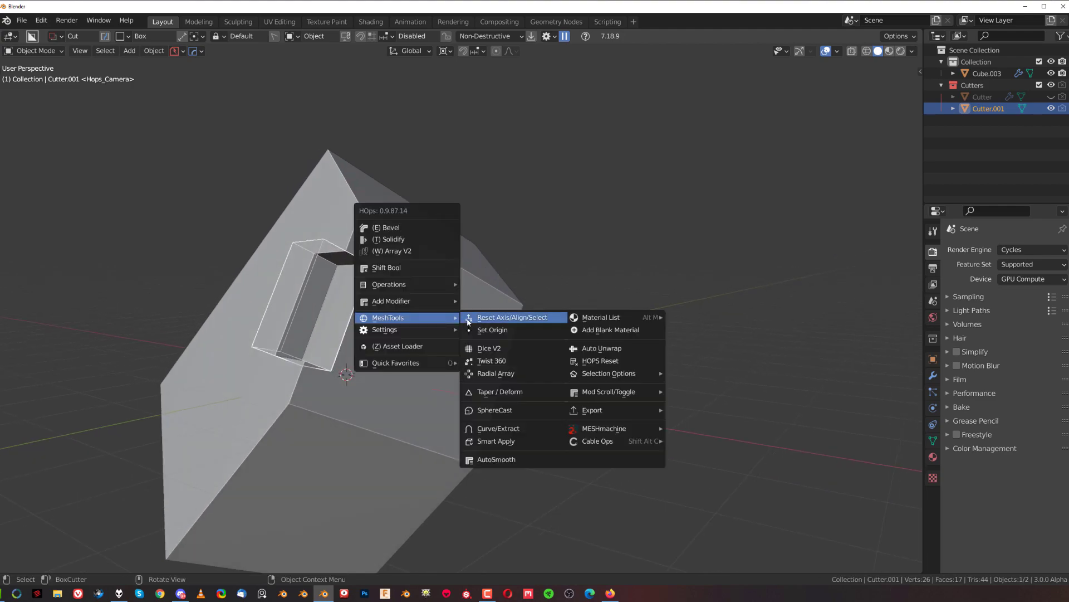
- Radially array the box cutter into a ring of four across the tilted face
click(495, 373)
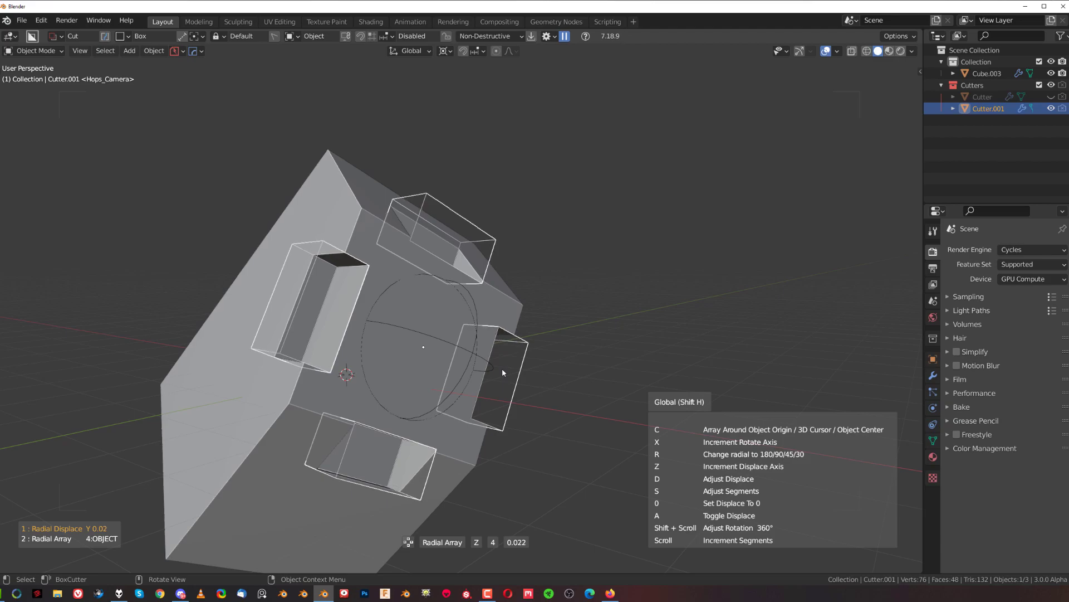
mouse_move(476, 347)
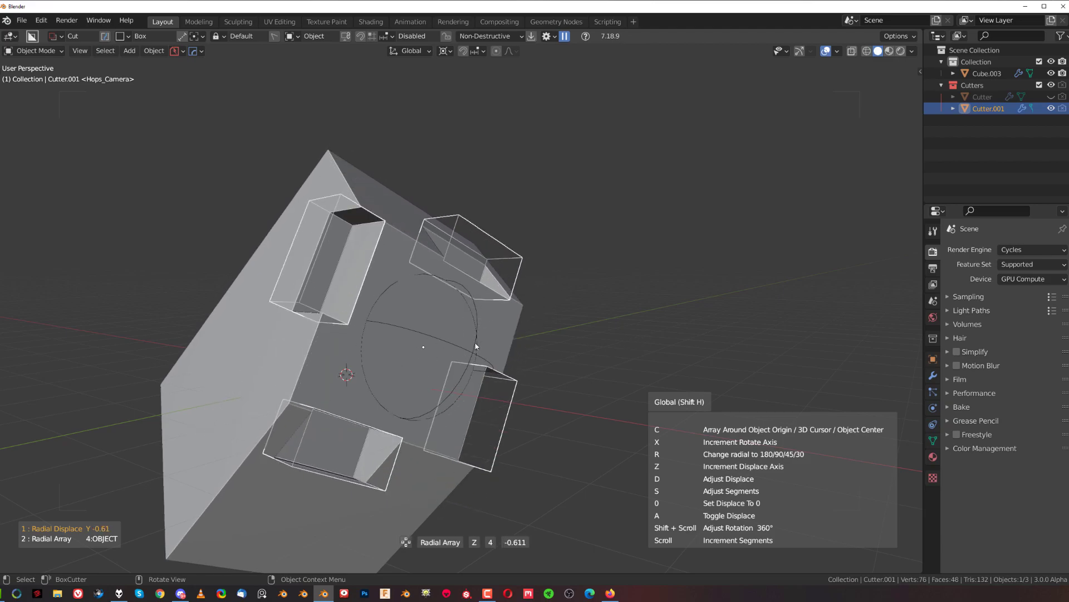
key(Escape)
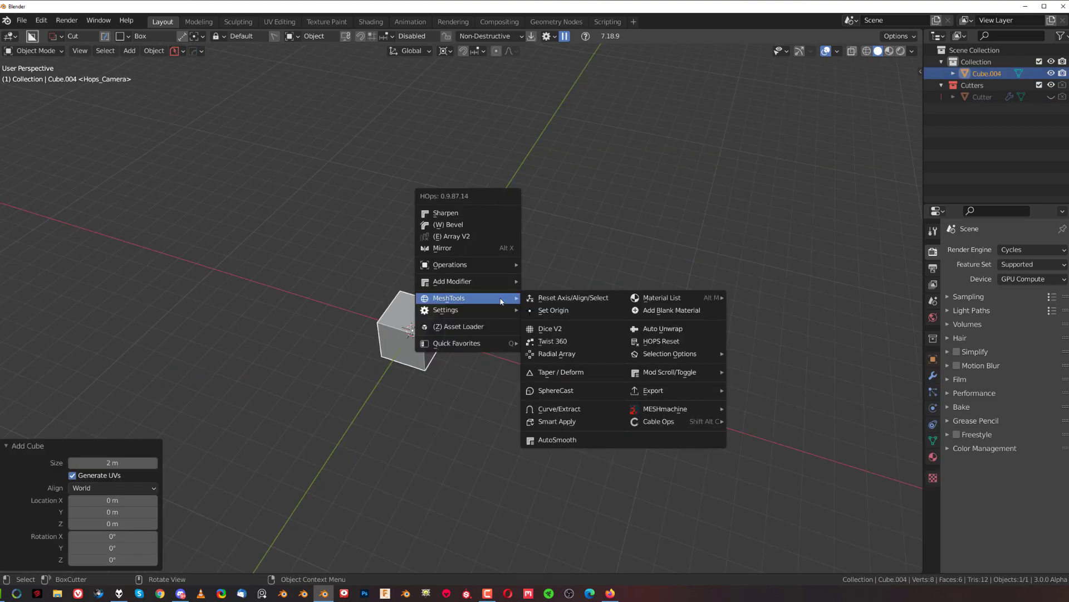
mouse_move(552, 341)
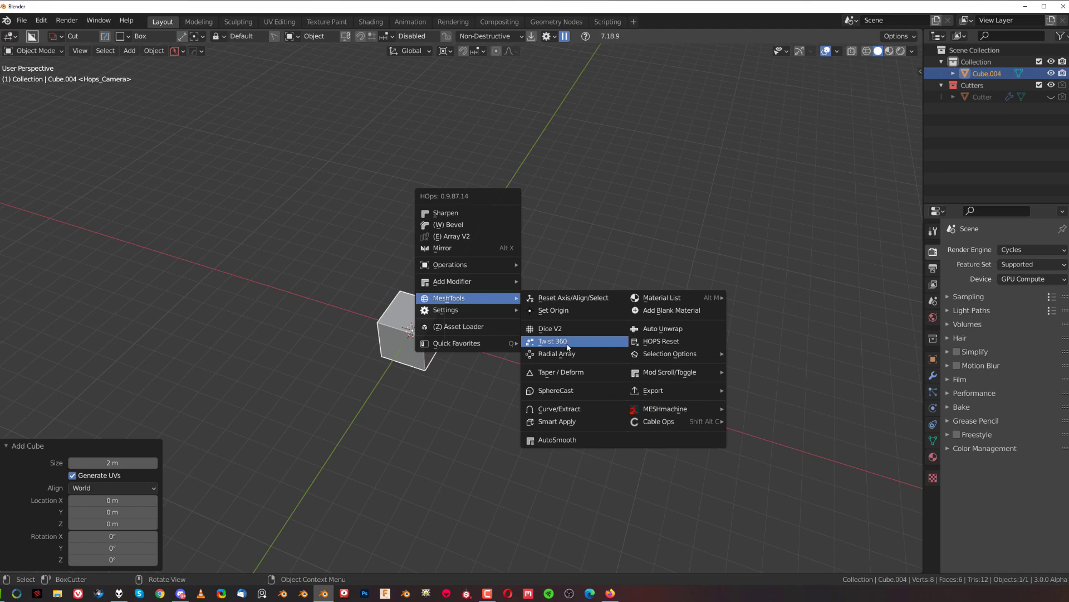
- Start a Radial Array of the offset cube and cycle its centre point twice with C
click(553, 341)
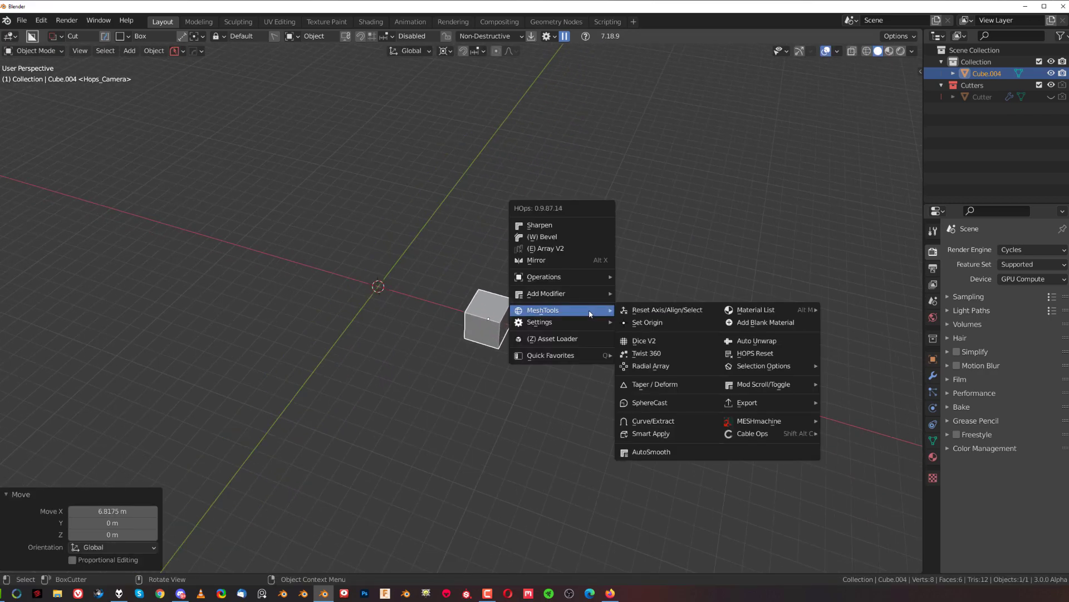
mouse_move(603, 334)
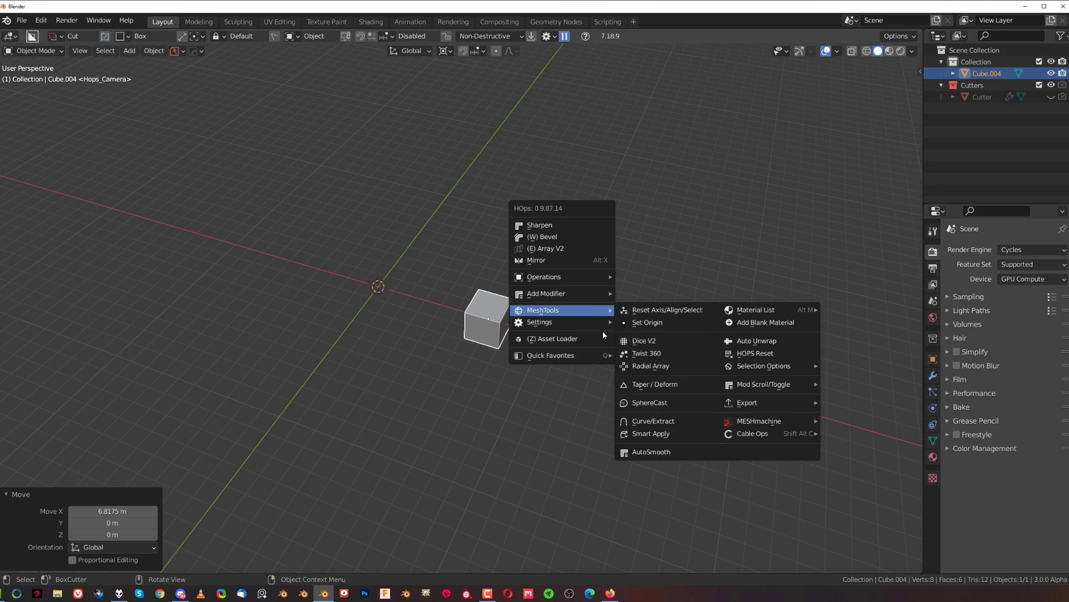
mouse_move(649, 366)
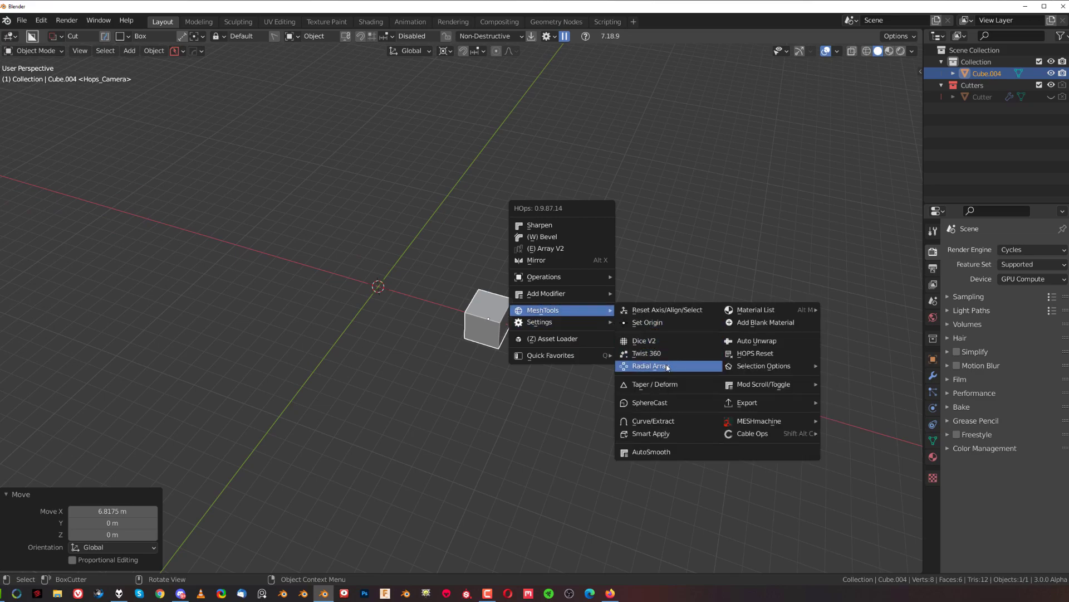
click(648, 366)
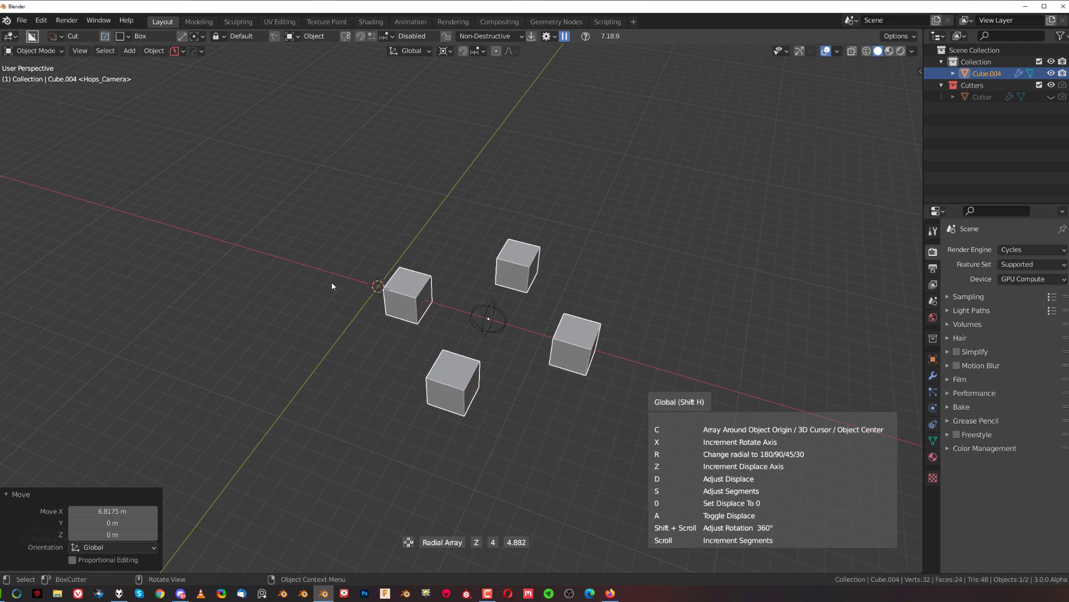
key(C)
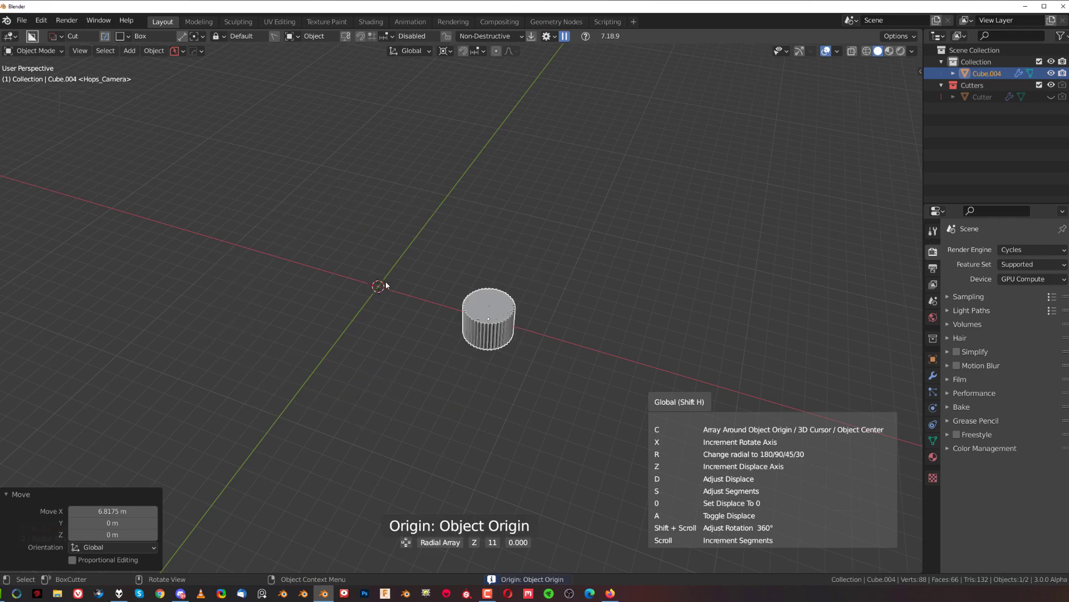
key(c)
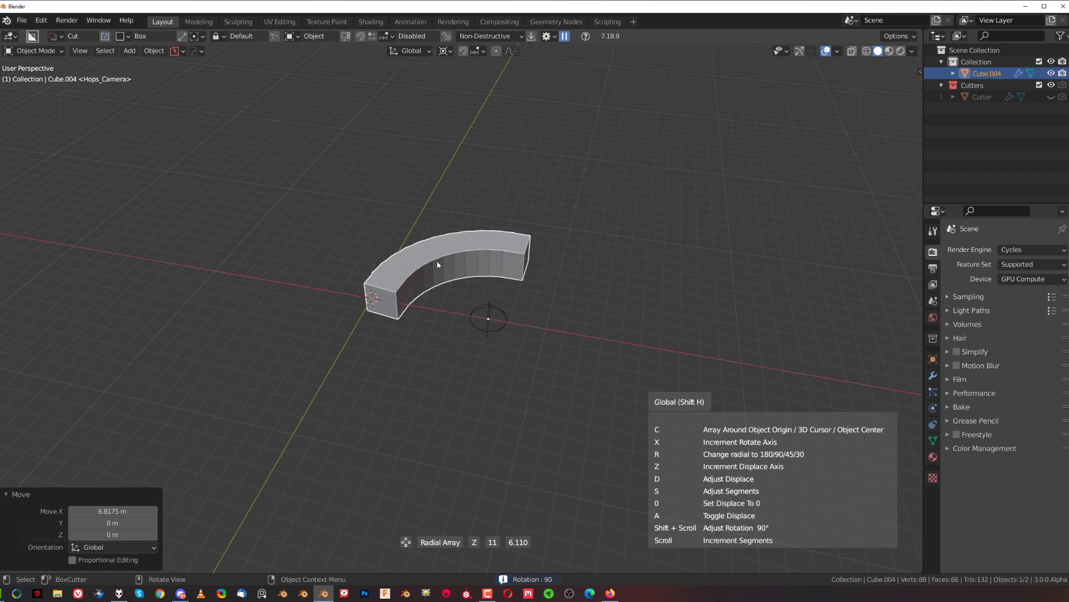
- Set the array to 8 segments and reduce its rotation to an arc of about 171 degrees
scroll(down, 3)
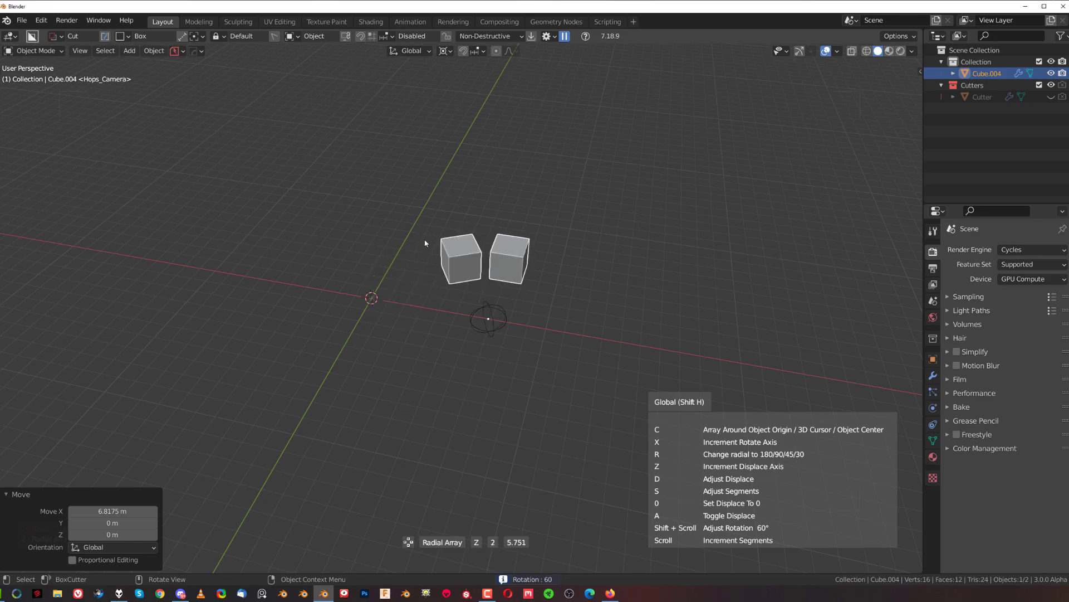
scroll(up, 3)
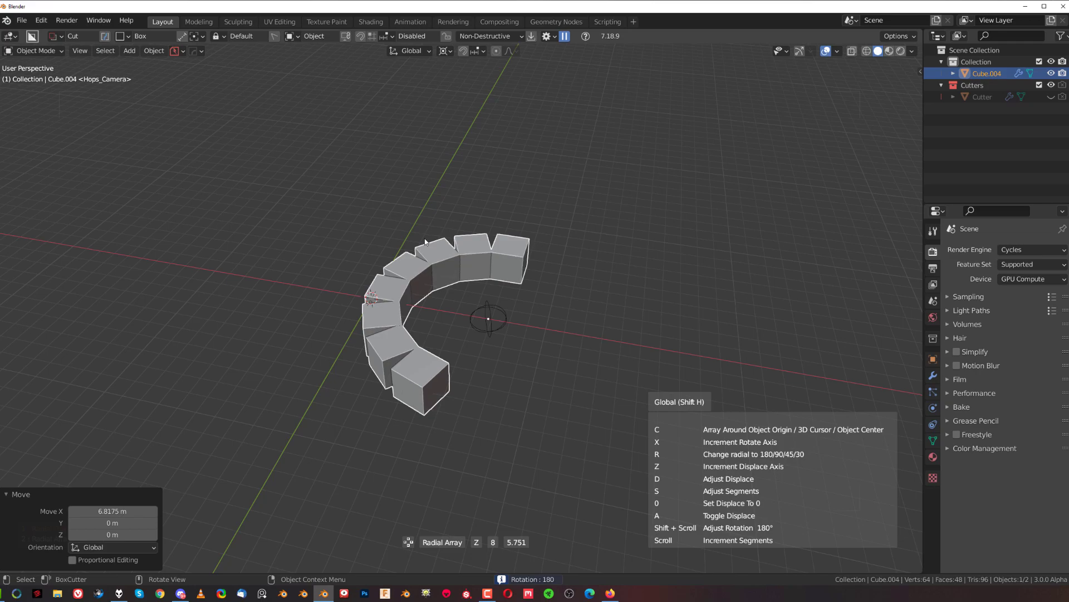
key(r)
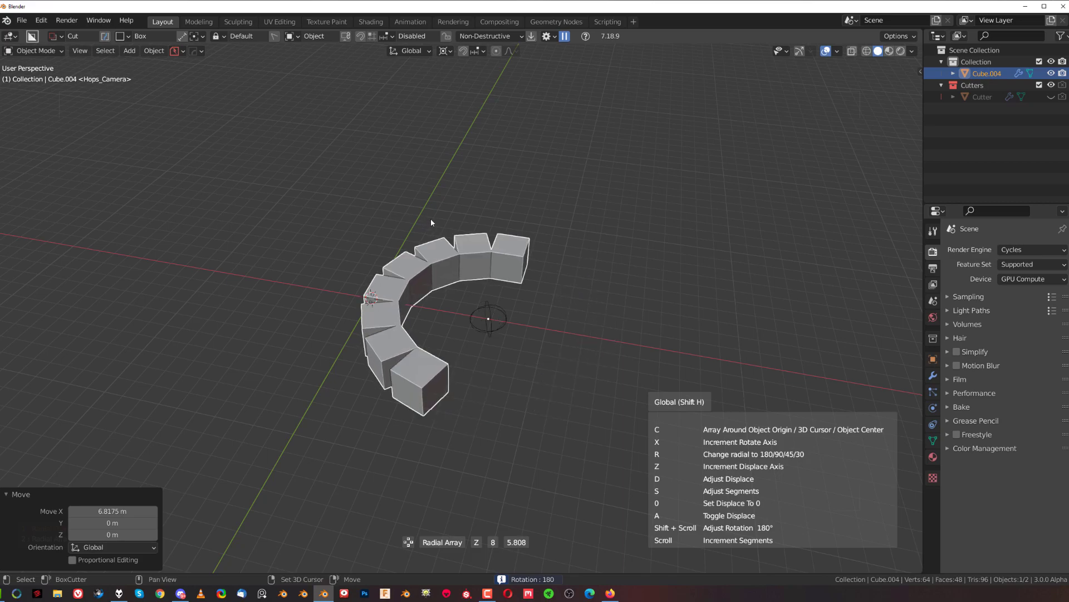
scroll(down, 3)
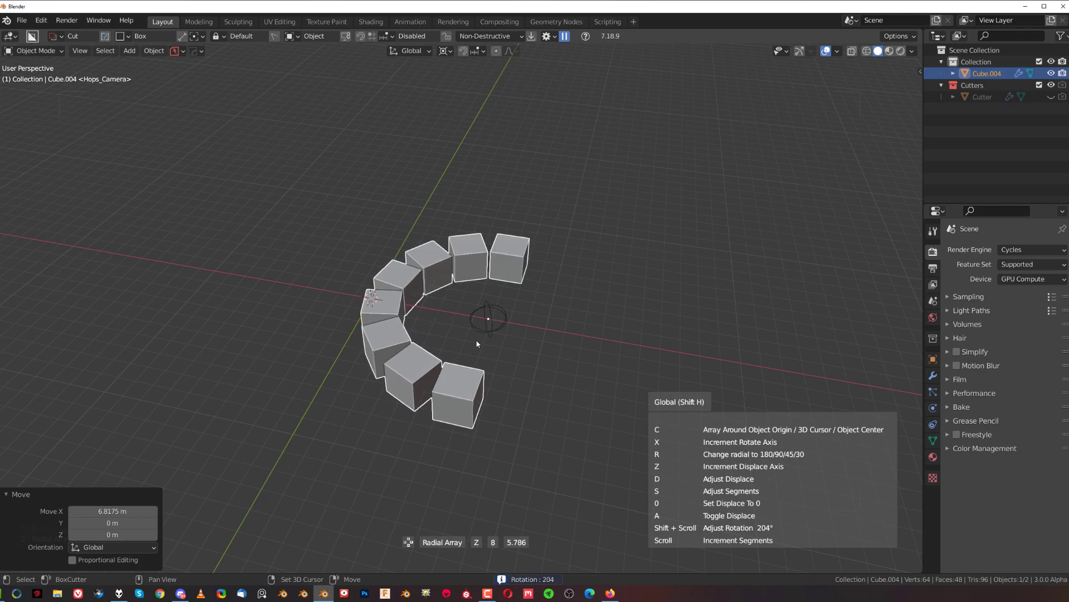
scroll(down, 3)
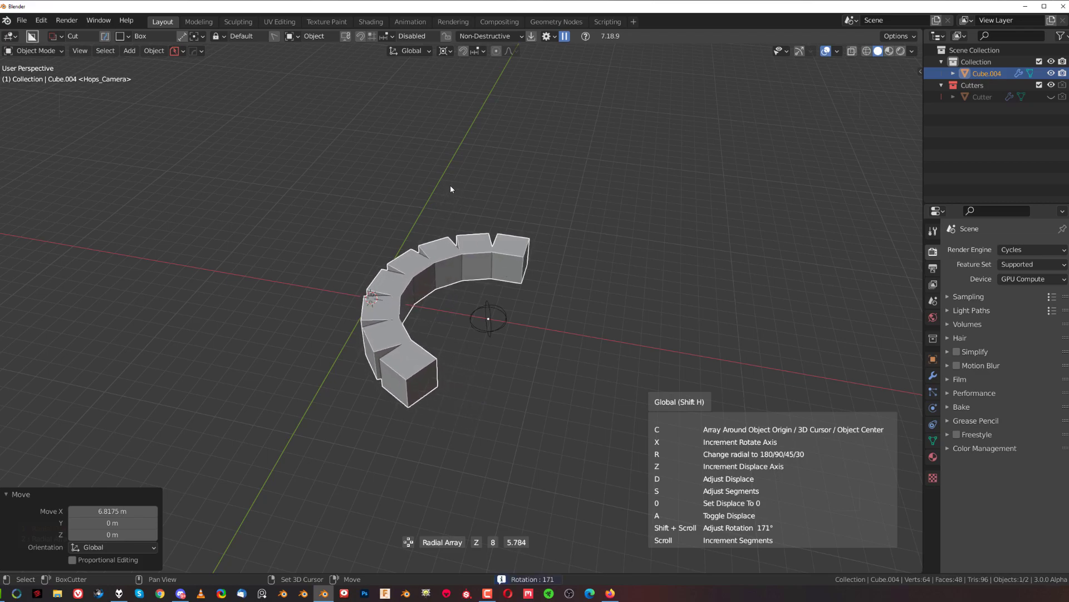
scroll(down, 3)
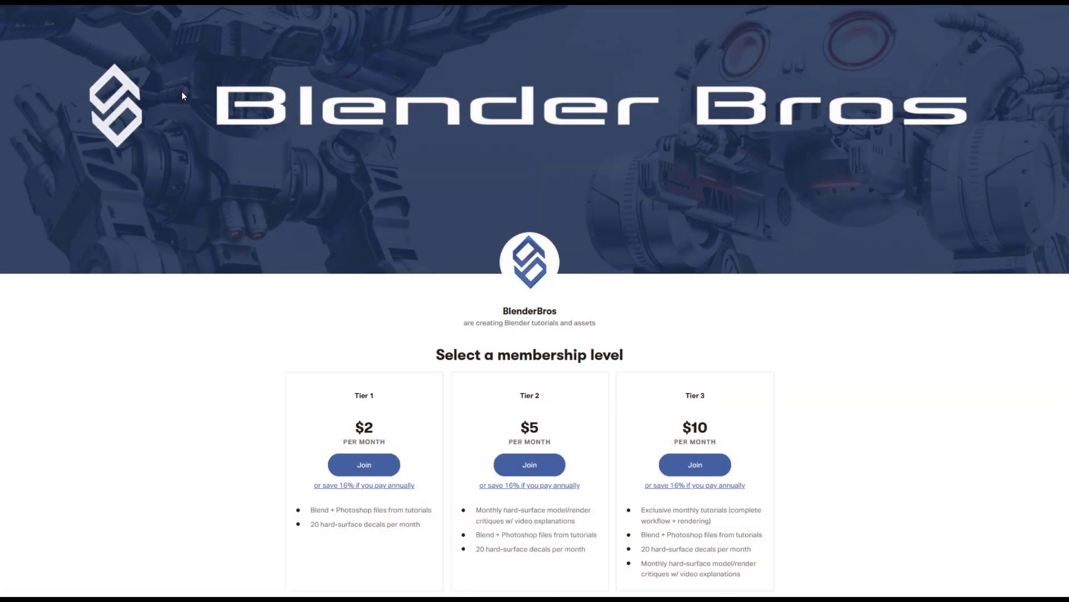
- Scroll the Blender Bros Patreon page down to the $2, $5 and $10 membership tiers
scroll(down, 3)
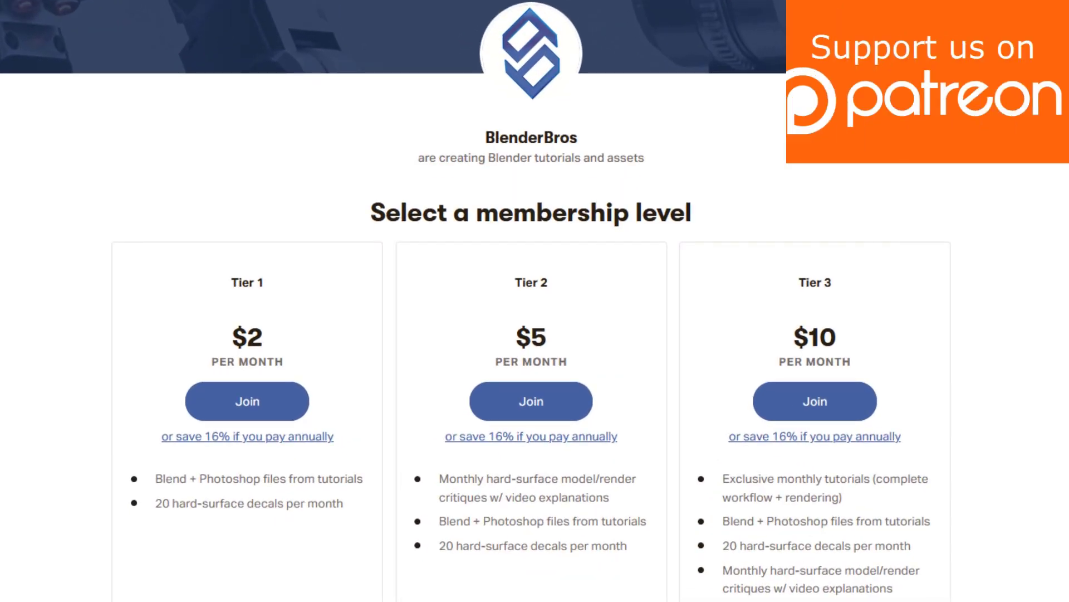